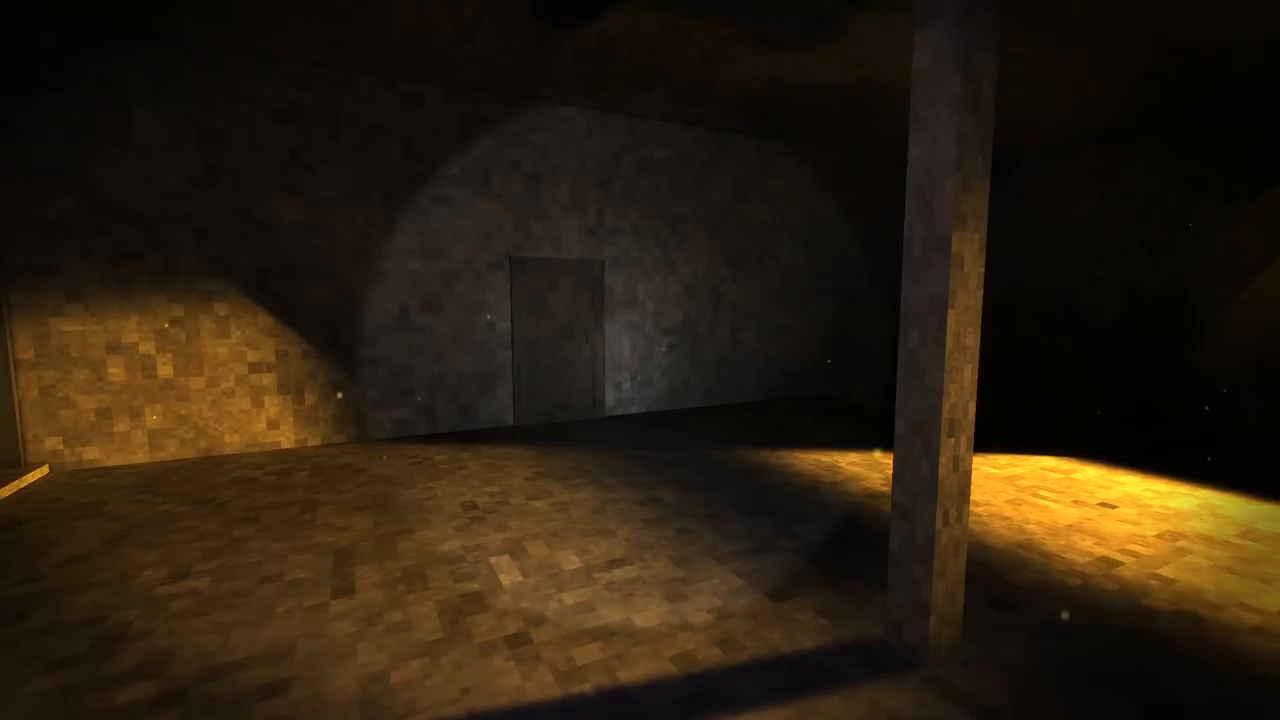
mouse_move(640, 360)
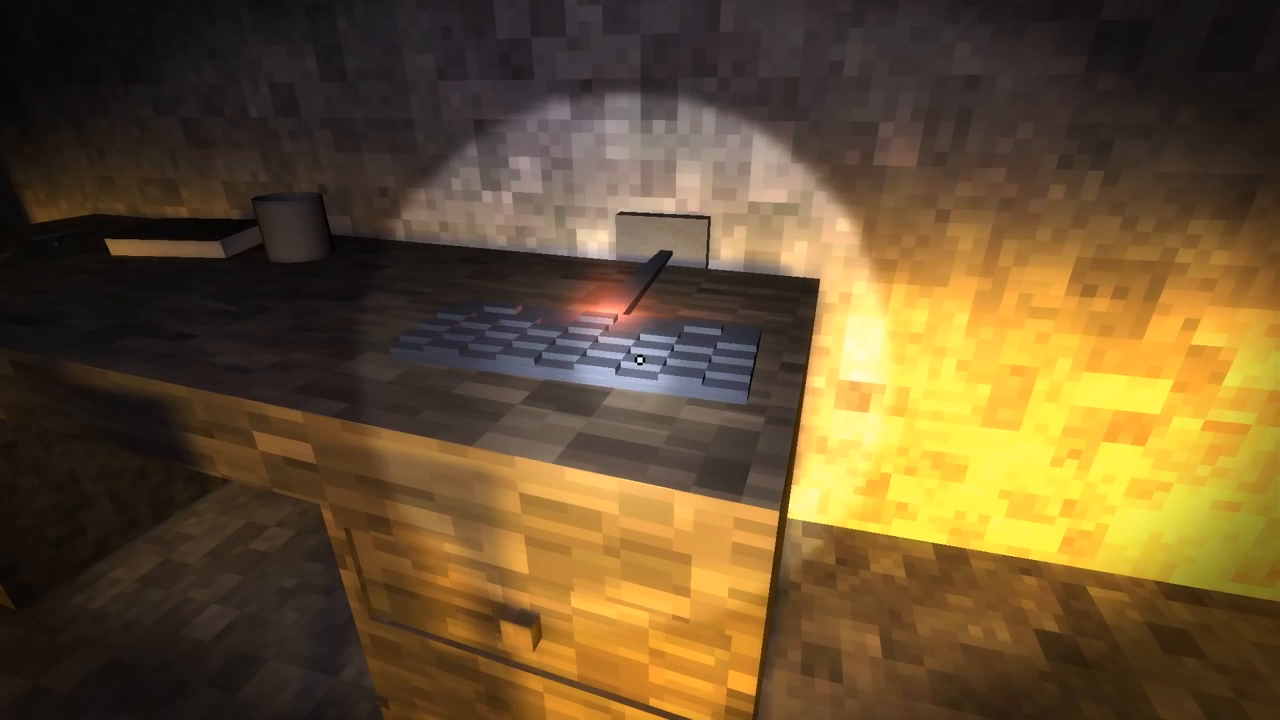
mouse_move(640, 360)
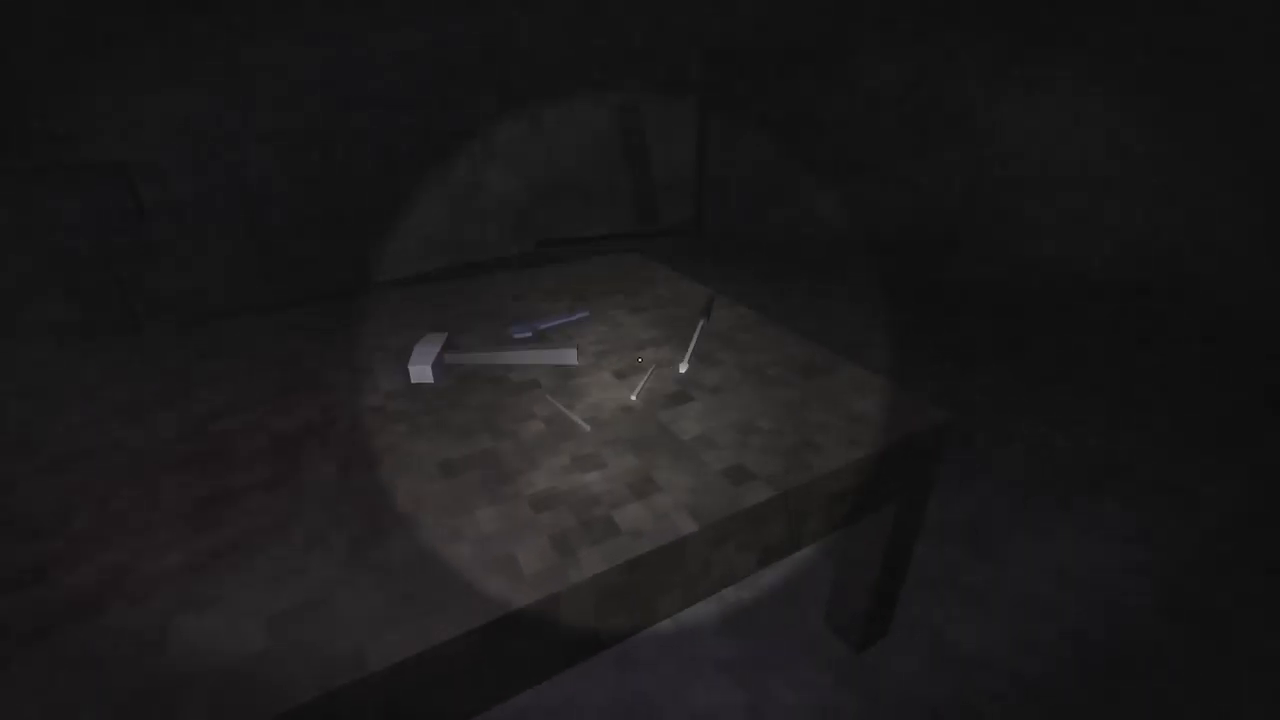
left_click(640, 360)
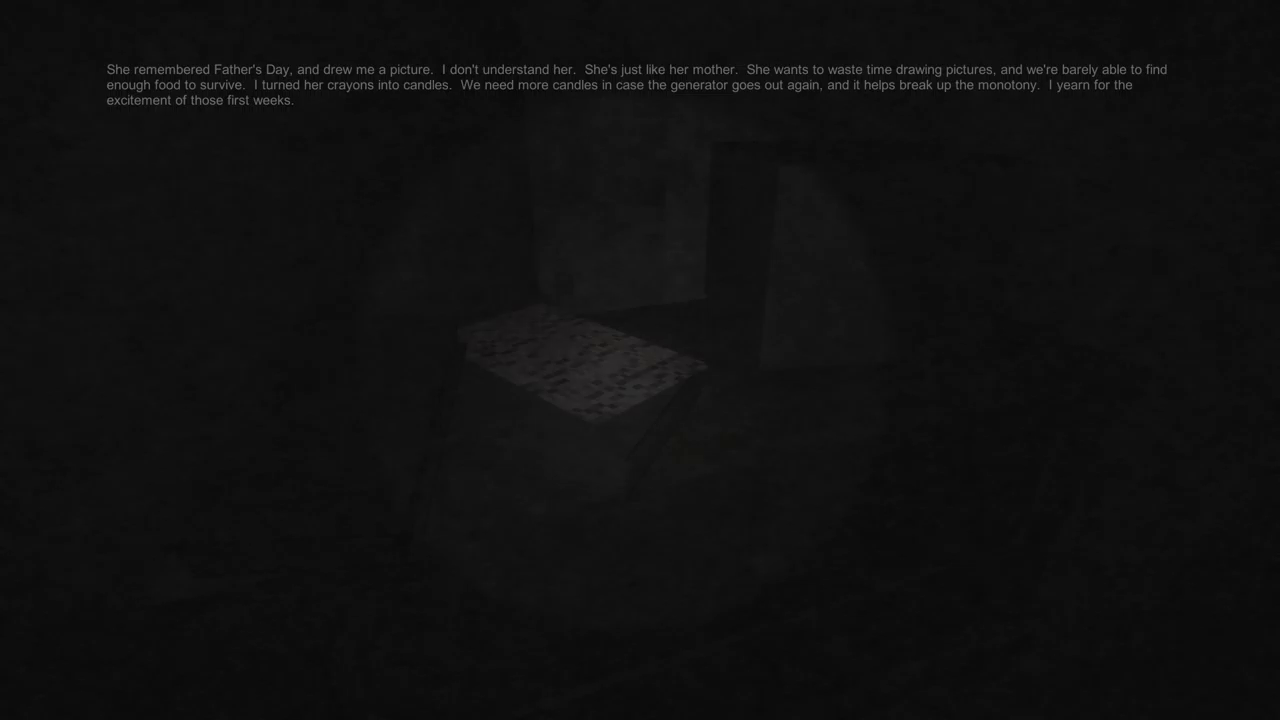